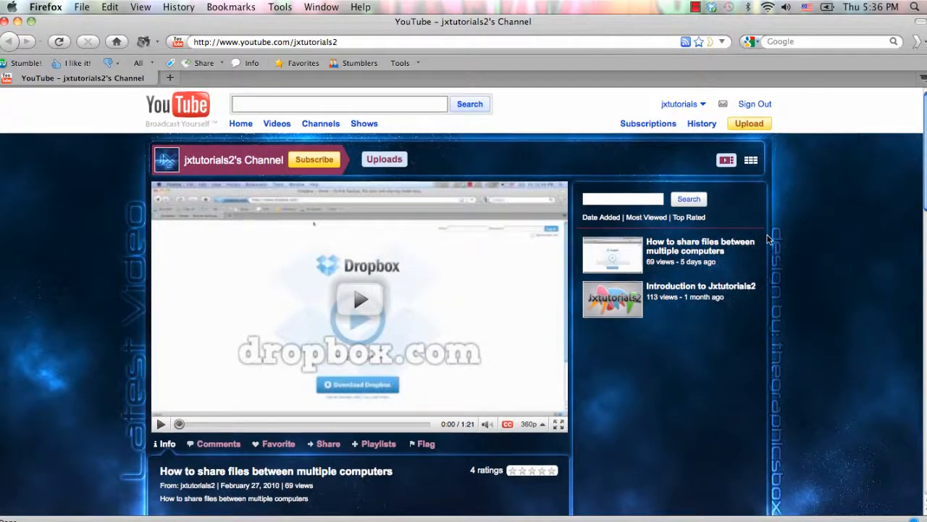
Scroll the YouTube channel page to preview its glowing space background
scroll("down", 3)
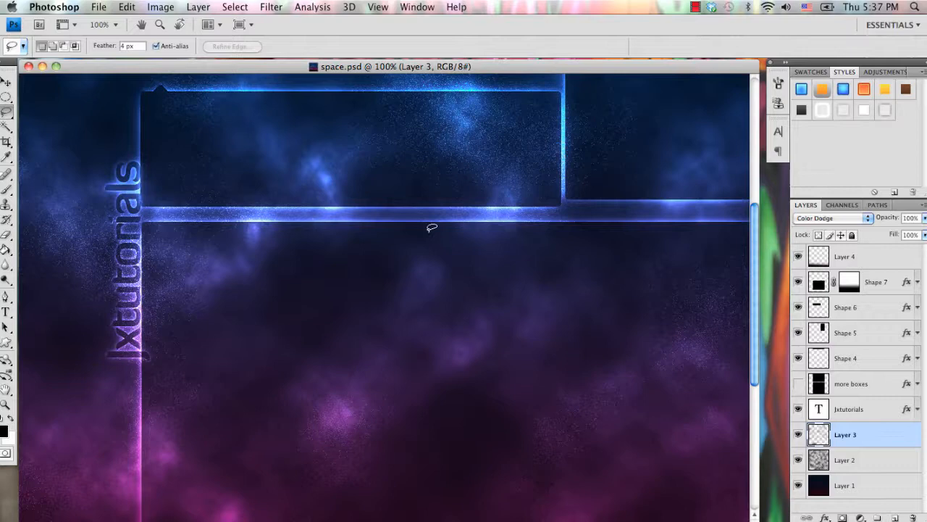
Open 16_beta.psd from the youtube folder
left_click(99, 6)
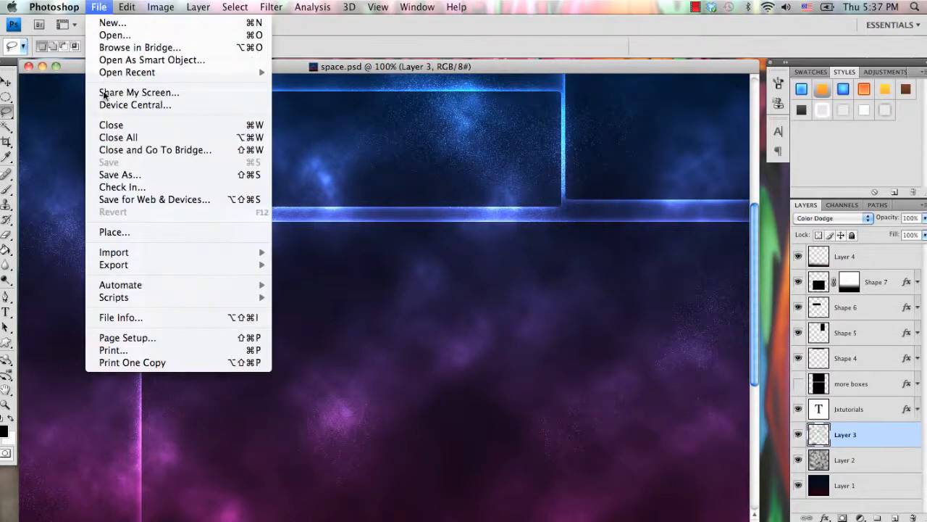
left_click(114, 35)
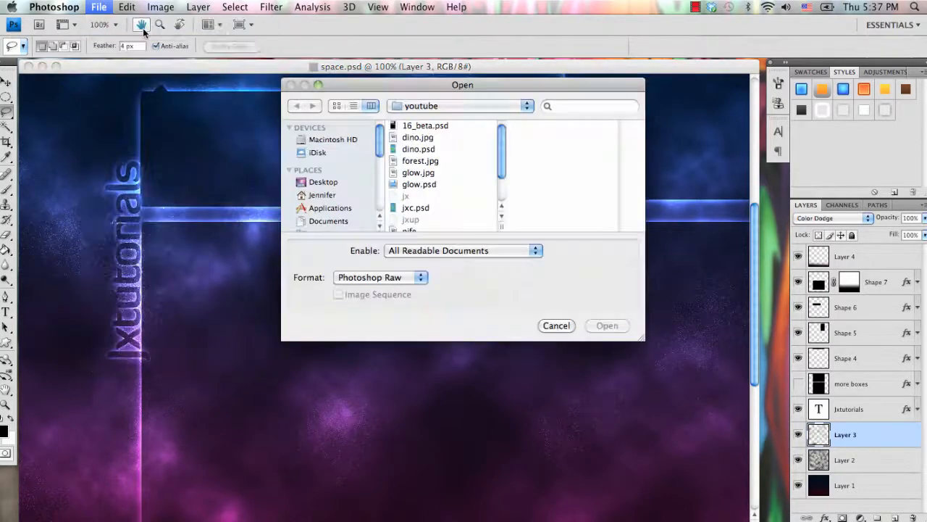
left_click(425, 126)
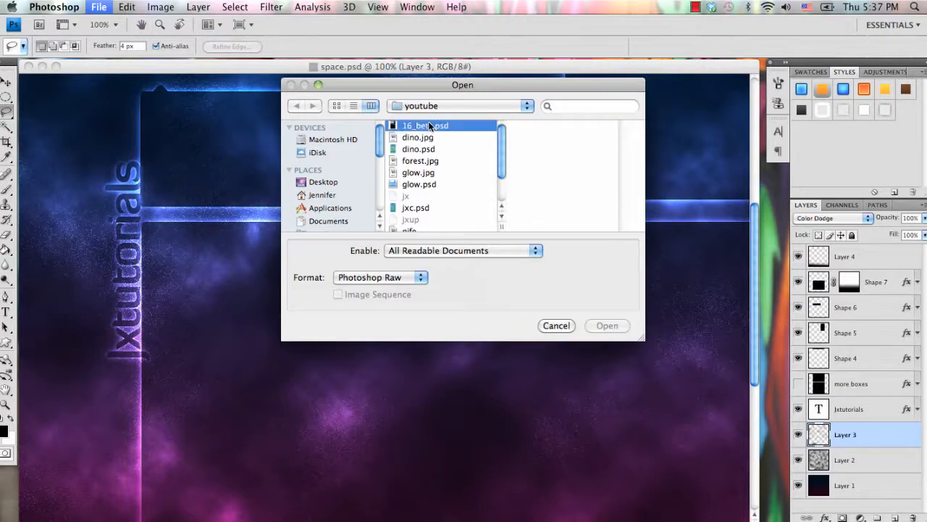
left_click(607, 325)
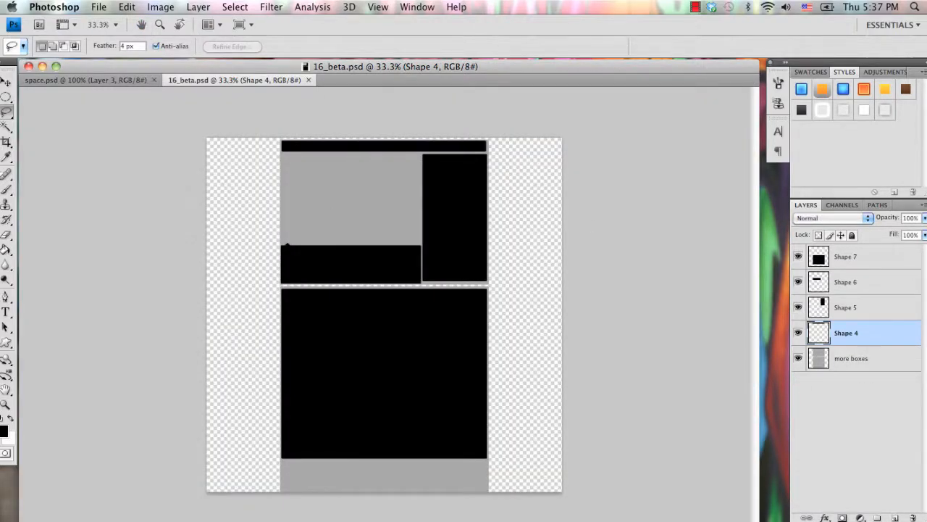
Add a layer beneath the boxes and set the background colour to 130008
left_click(851, 358)
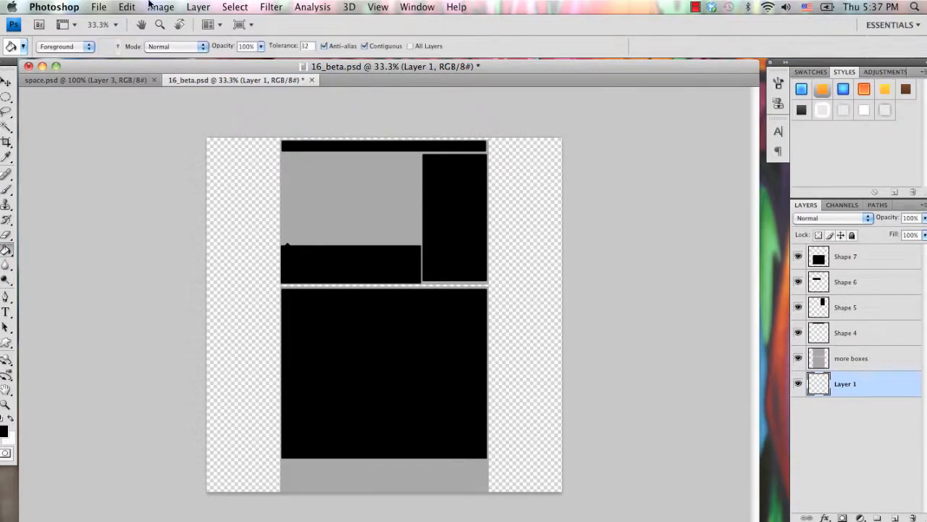
mouse_move(6, 253)
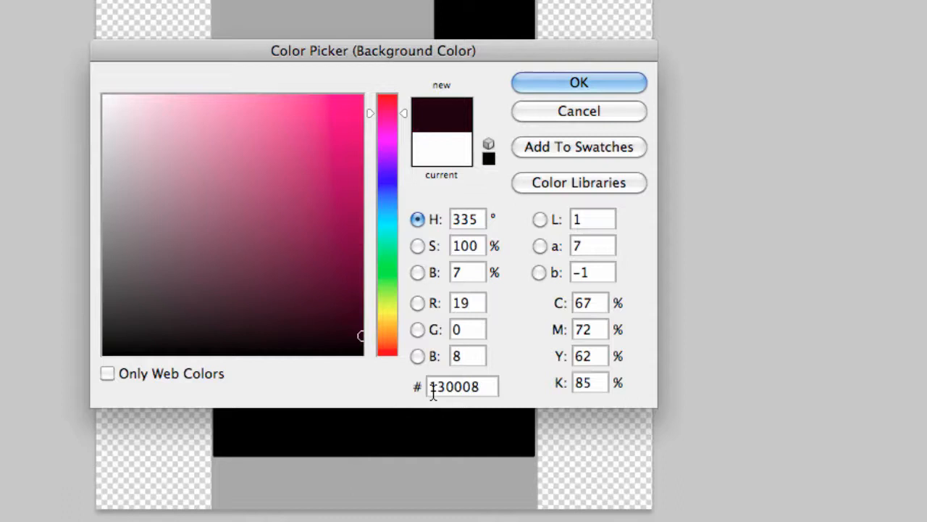
left_click(456, 391)
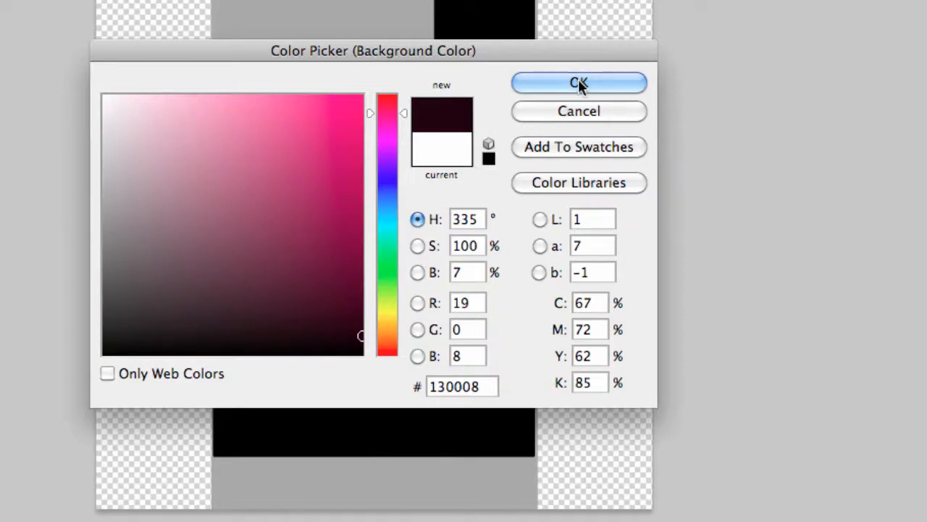
left_click(579, 83)
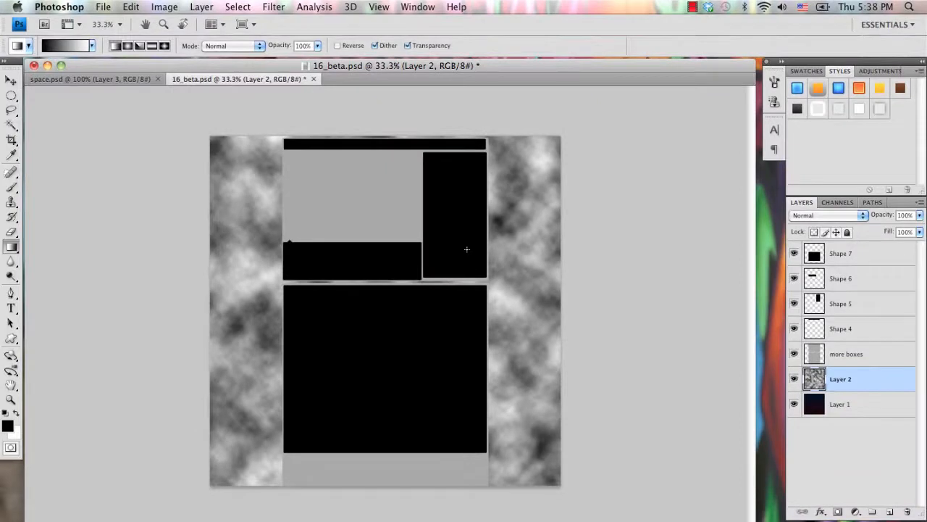
mouse_move(128, 358)
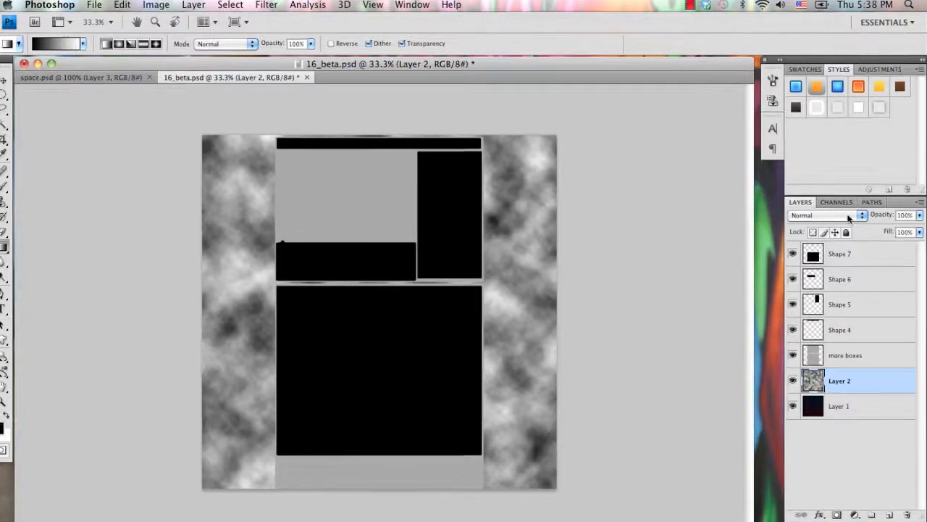
Set the clouds layer blend mode to Color Dodge
left_click(860, 215)
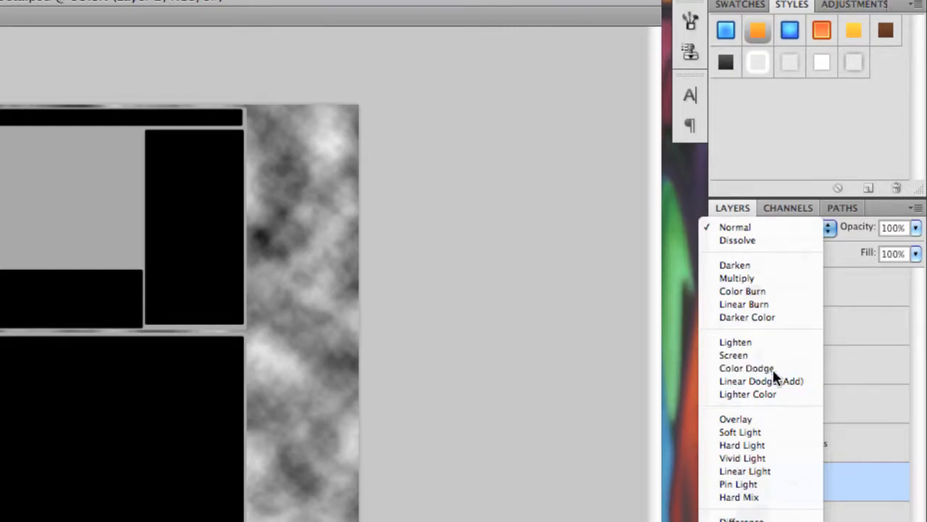
left_click(747, 368)
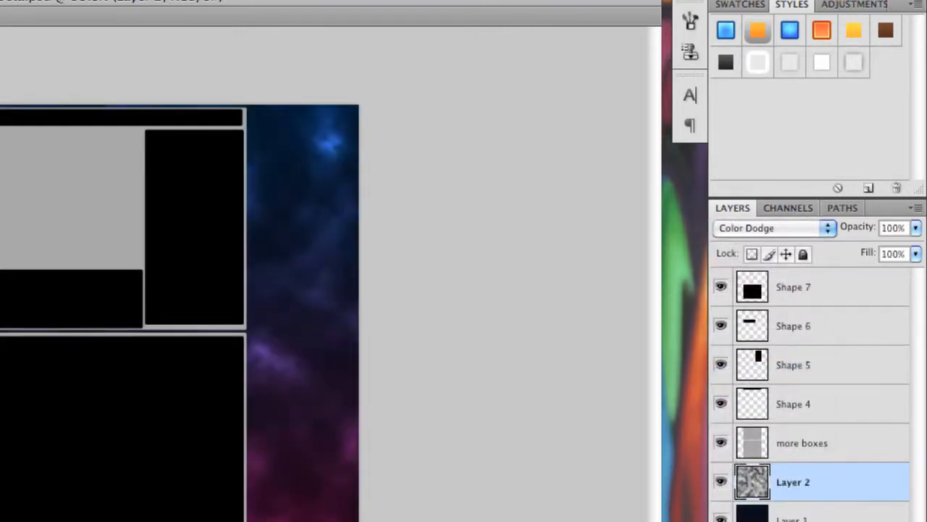
left_click(793, 482)
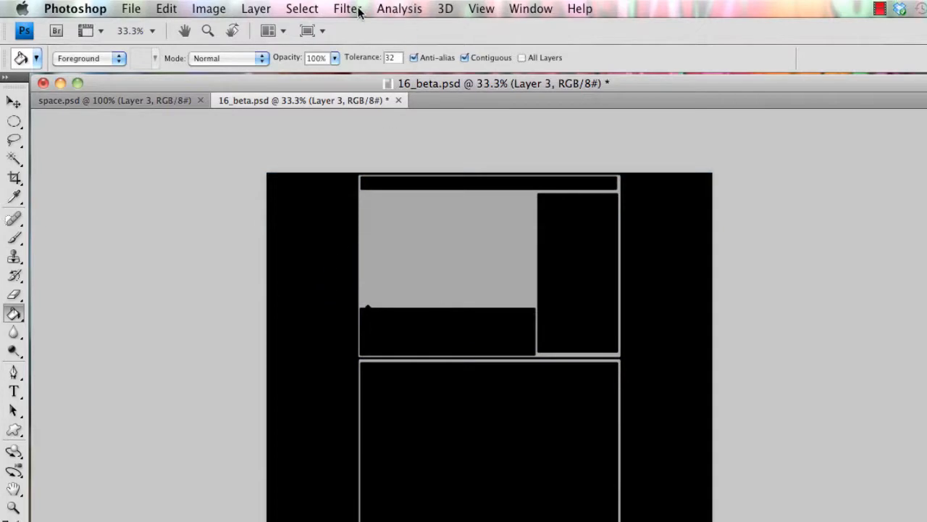
Apply Add Noise (Amount 80, Uniform, Monochromatic) to the black Layer 3
left_click(348, 8)
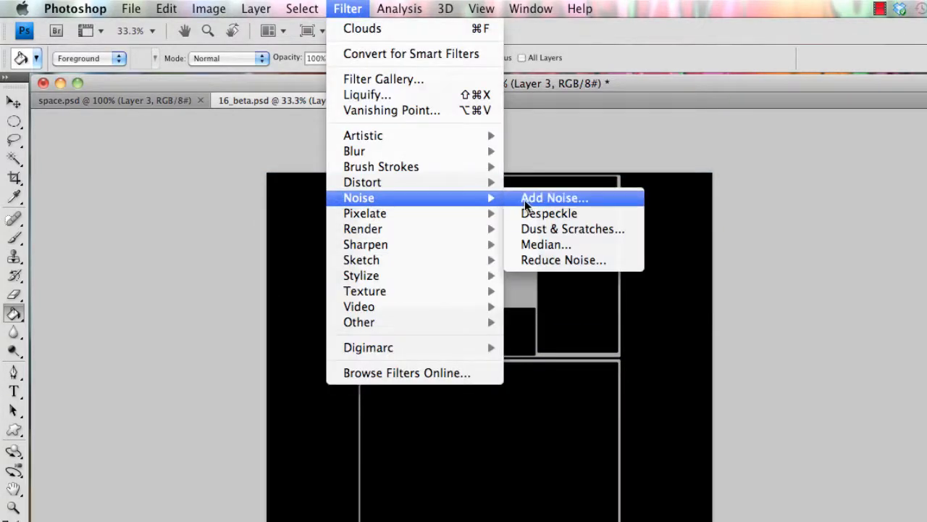
left_click(554, 198)
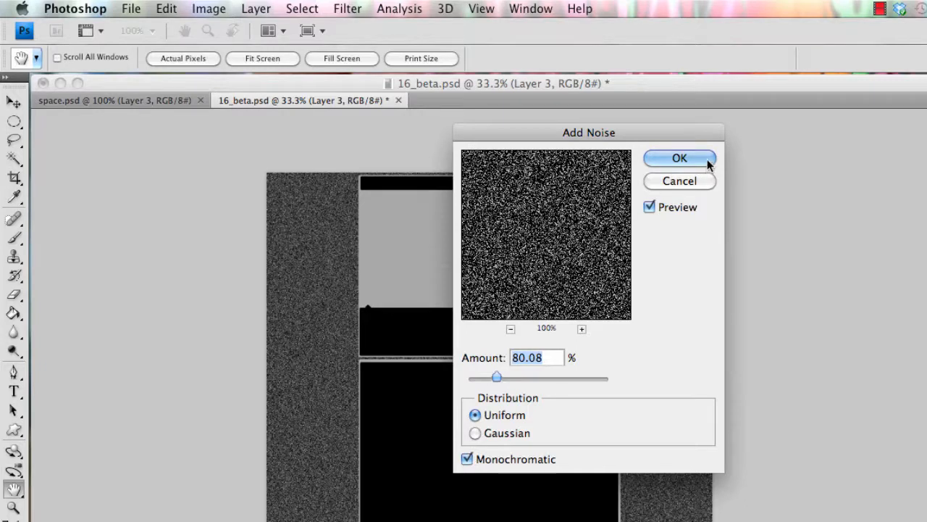
left_click(680, 158)
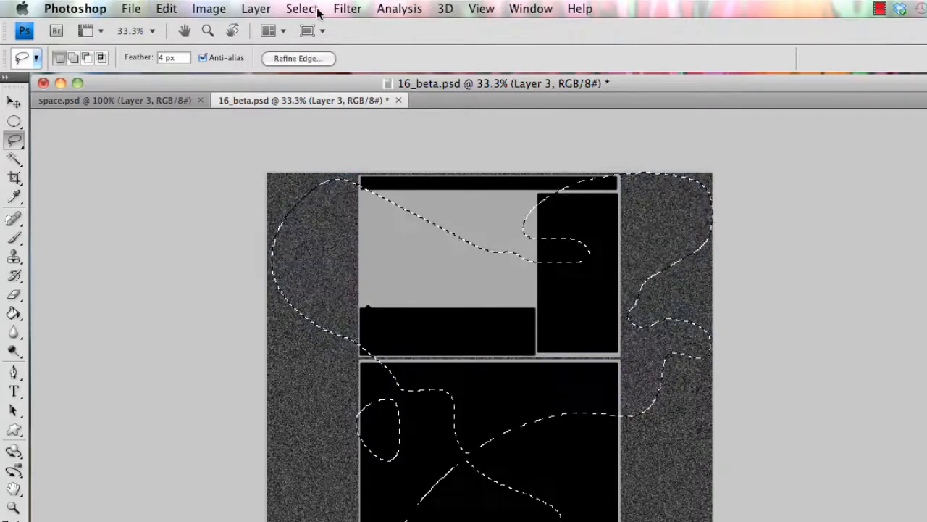
Feather the lasso selection by 5 px and enlarge the eraser to 500 px
left_click(302, 8)
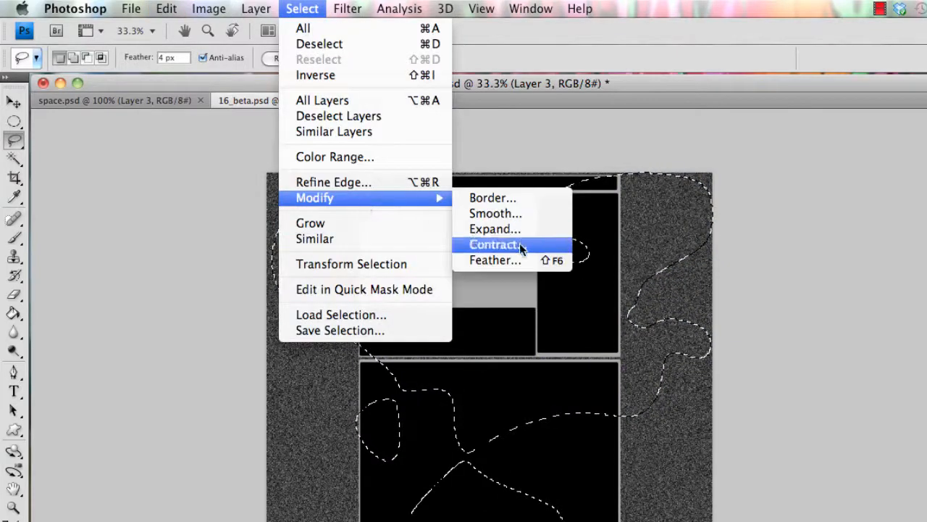
left_click(495, 260)
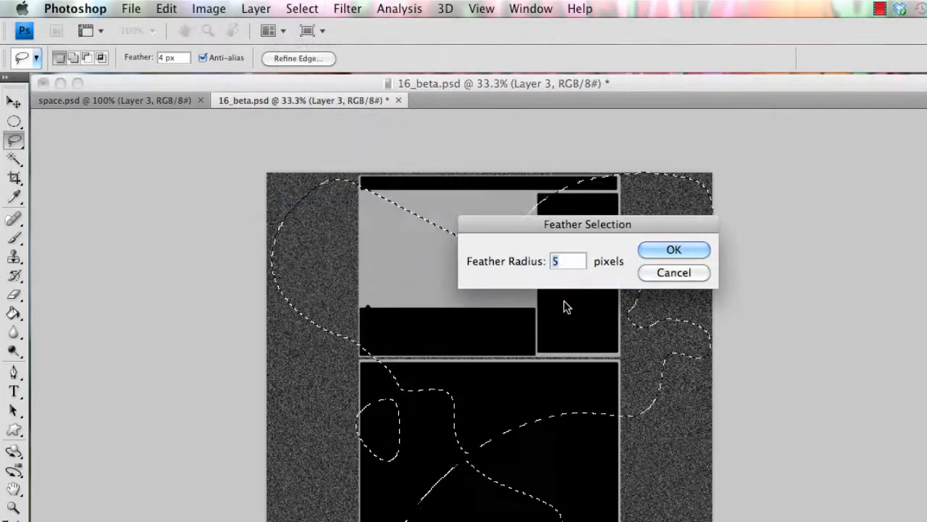
left_click(673, 249)
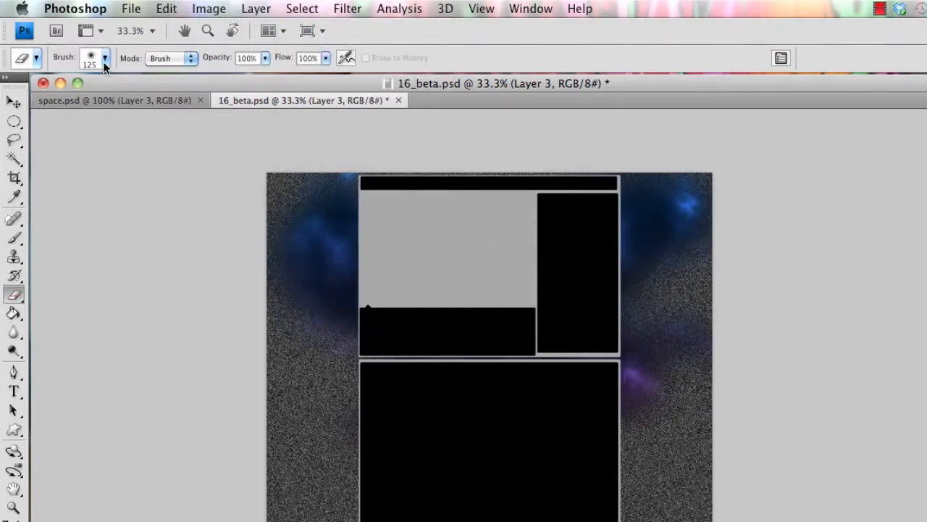
left_click(105, 58)
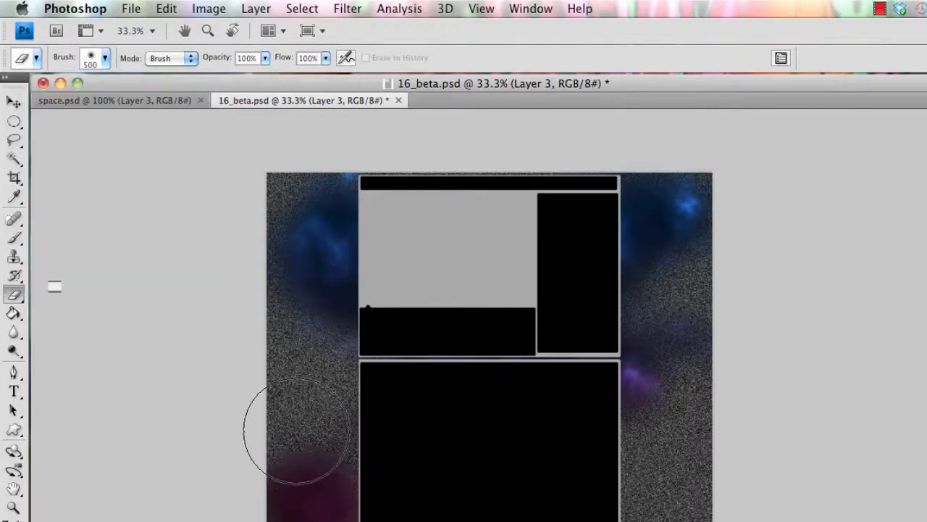
mouse_move(590, 464)
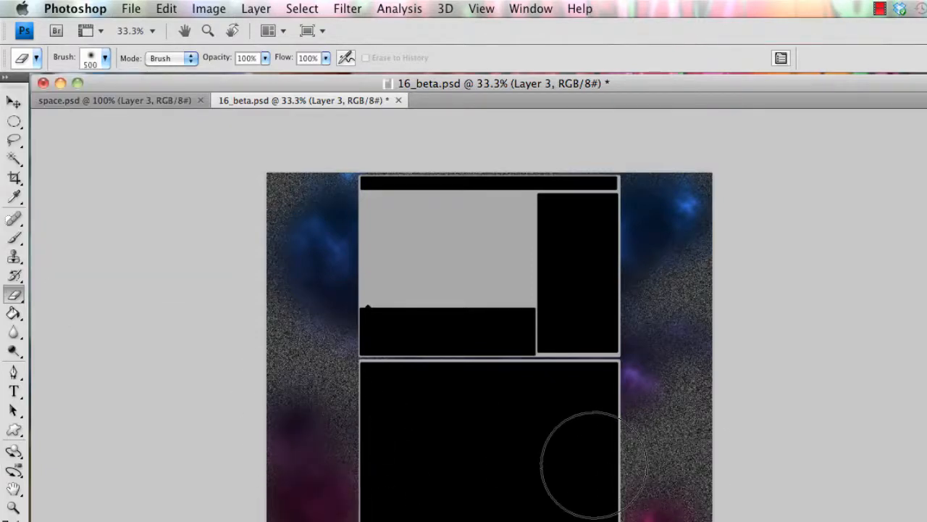
mouse_move(725, 424)
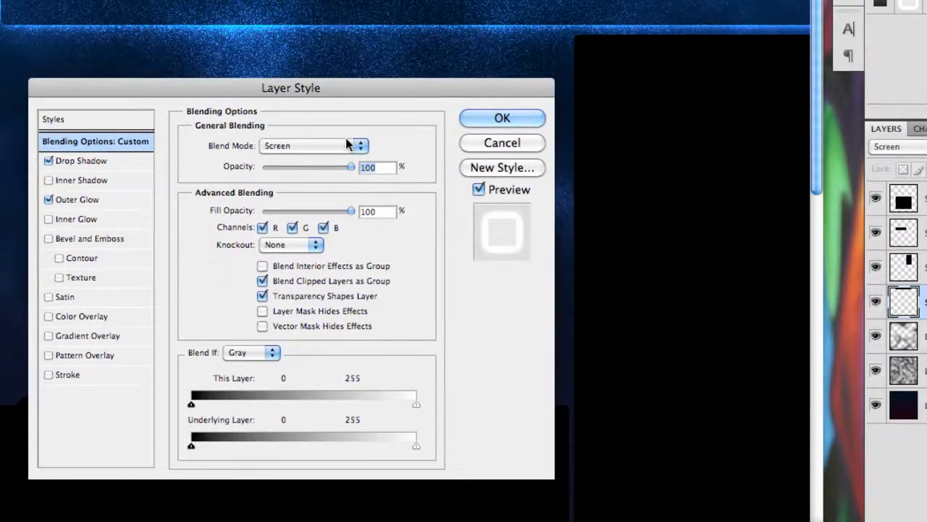
mouse_move(250, 151)
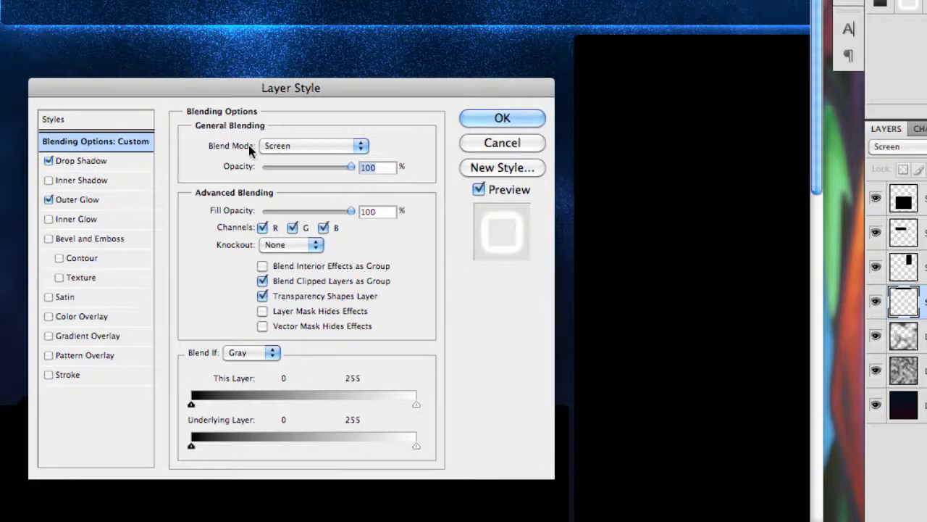
mouse_move(173, 169)
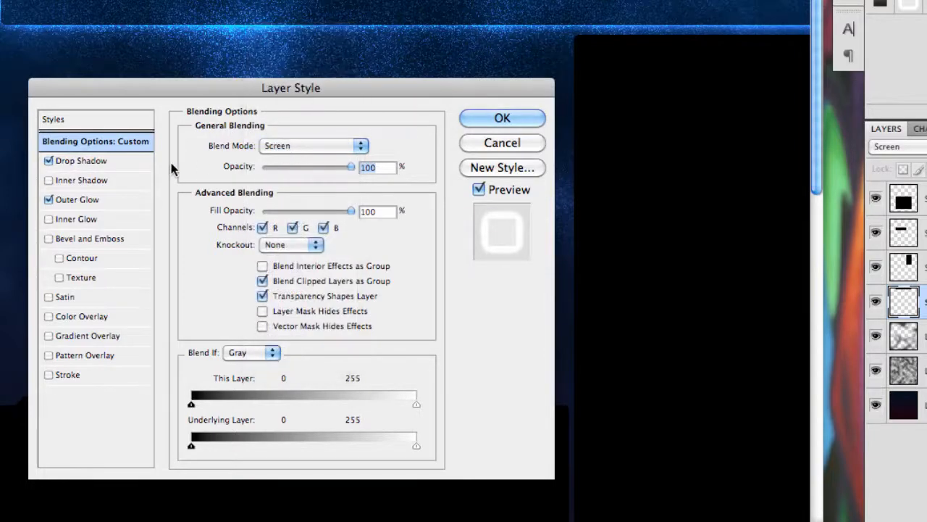
mouse_move(638, 234)
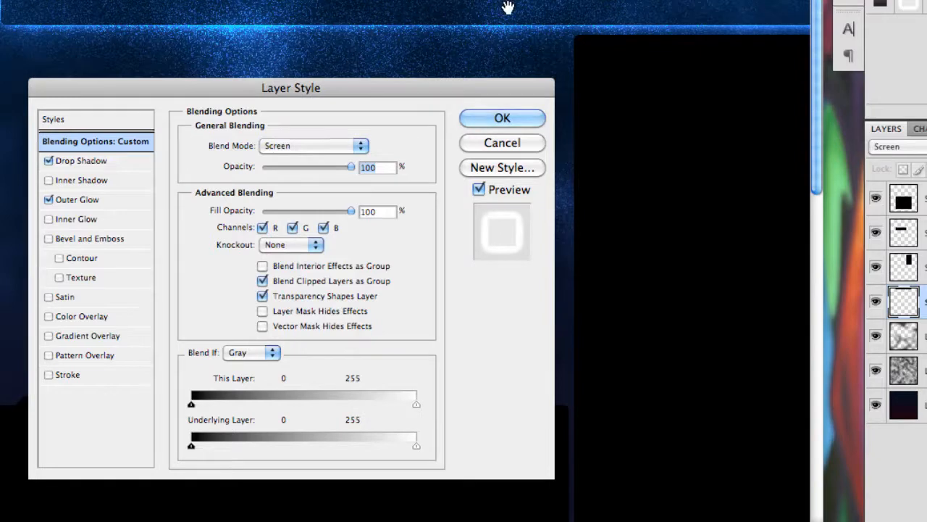
mouse_move(467, 92)
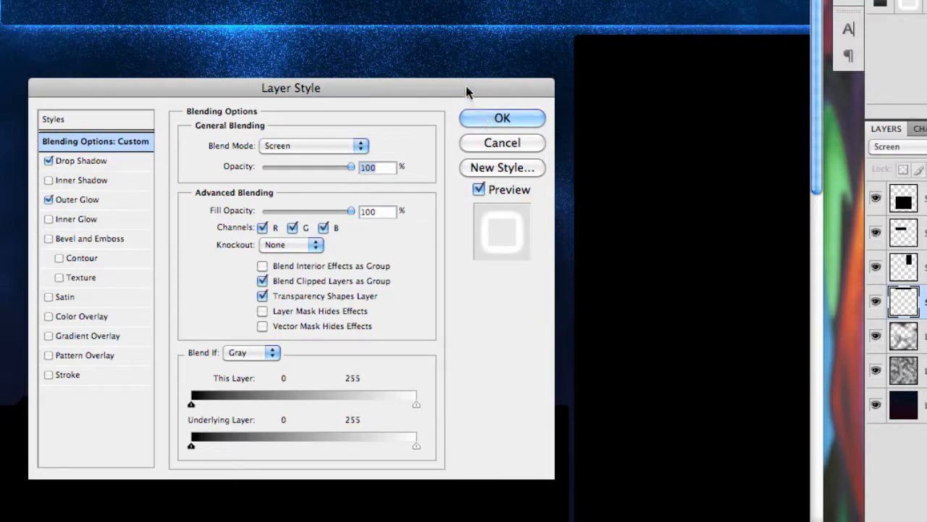
mouse_move(123, 161)
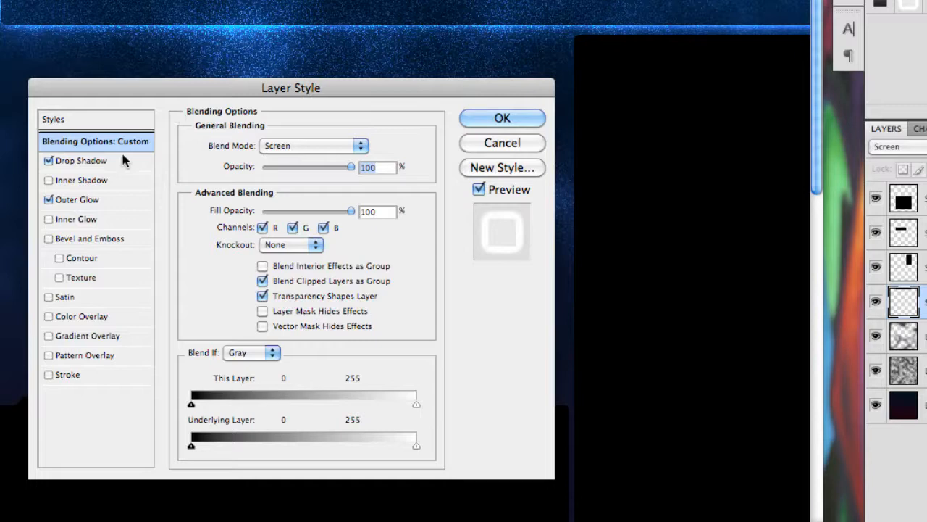
mouse_move(94, 167)
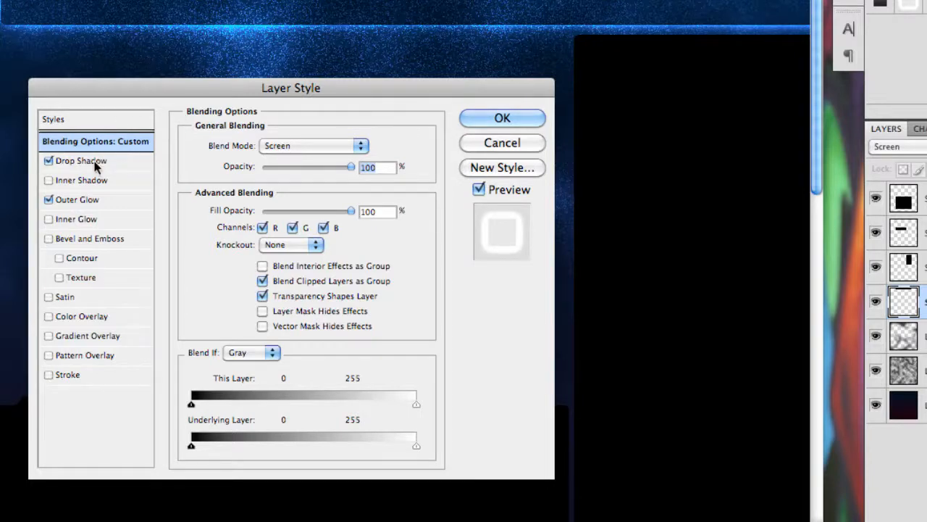
Show the box layer's Drop Shadow settings in Blending Options
left_click(82, 160)
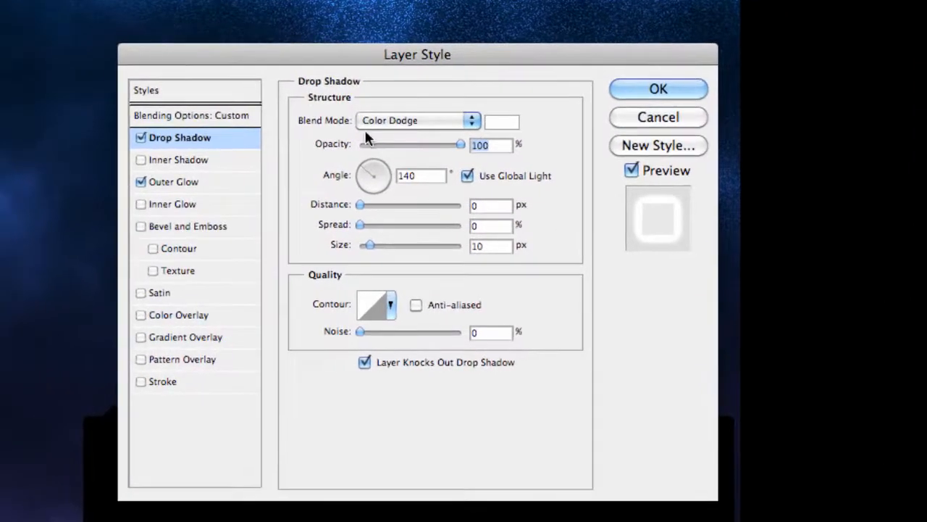
mouse_move(350, 133)
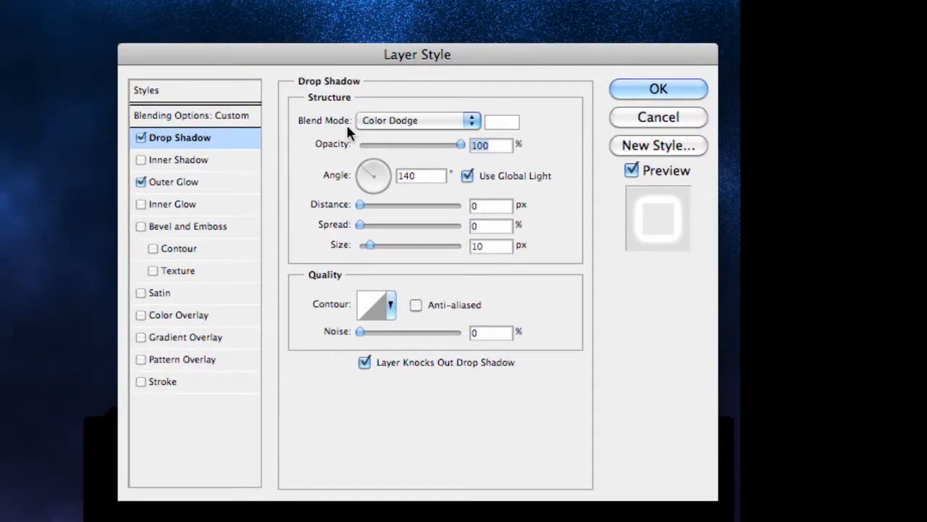
mouse_move(336, 251)
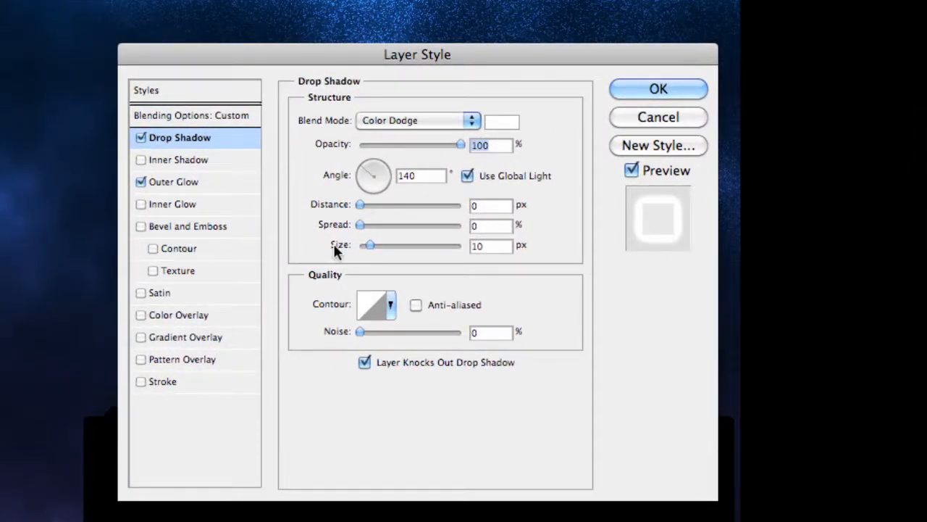
mouse_move(467, 259)
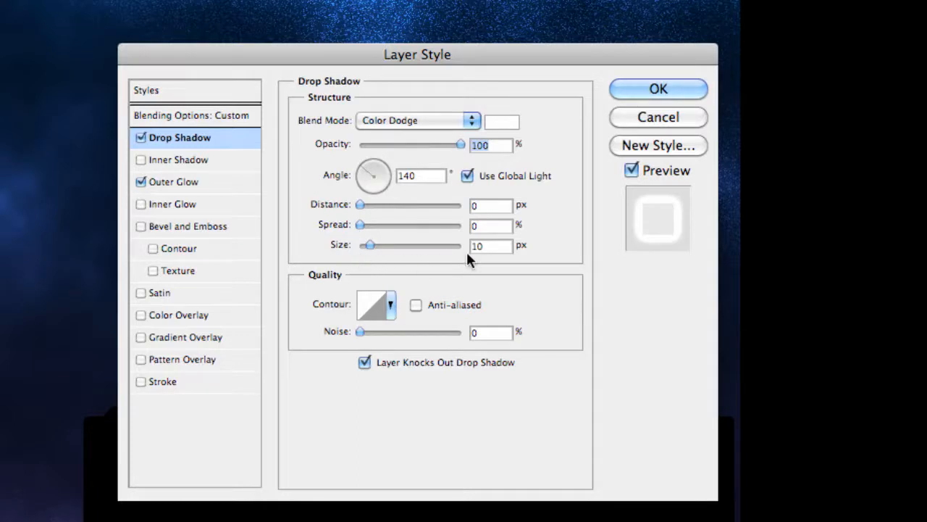
Check the white 46 px Outer Glow and confirm the box's layer style
left_click(173, 182)
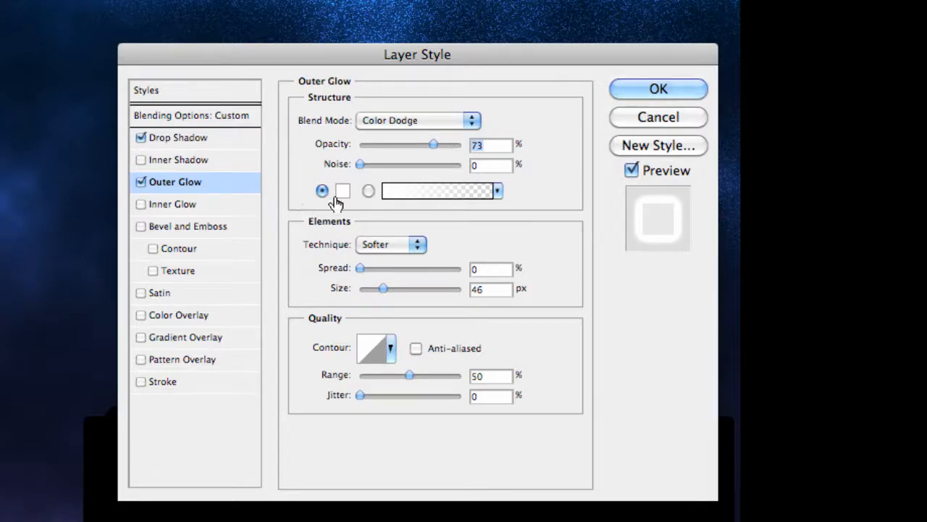
mouse_move(391, 243)
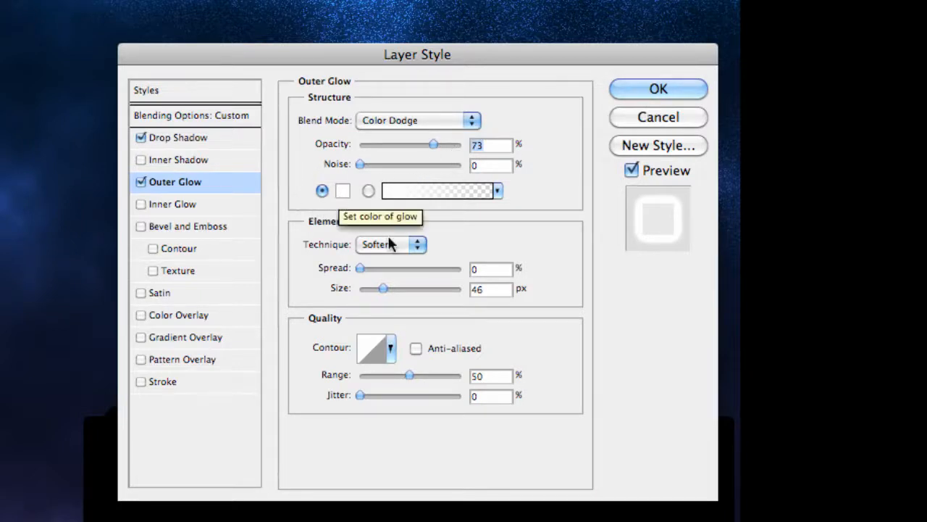
mouse_move(377, 306)
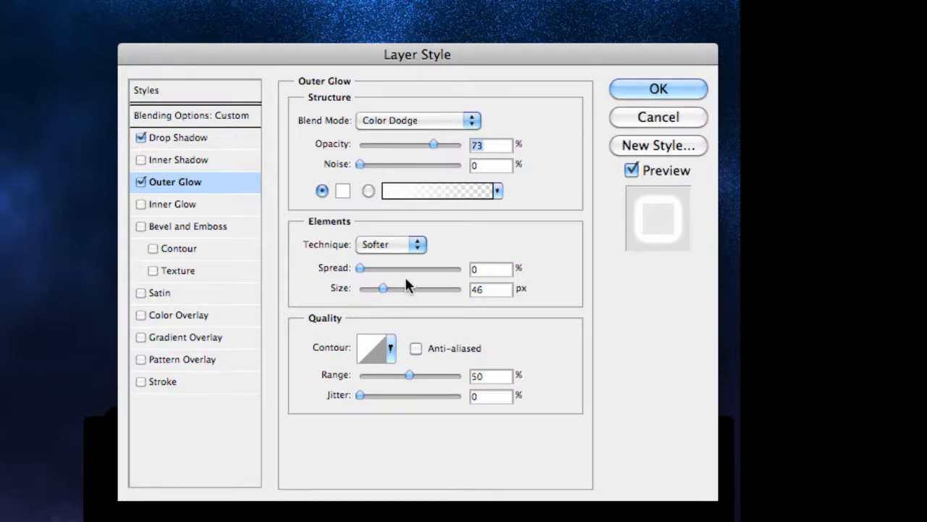
mouse_move(643, 112)
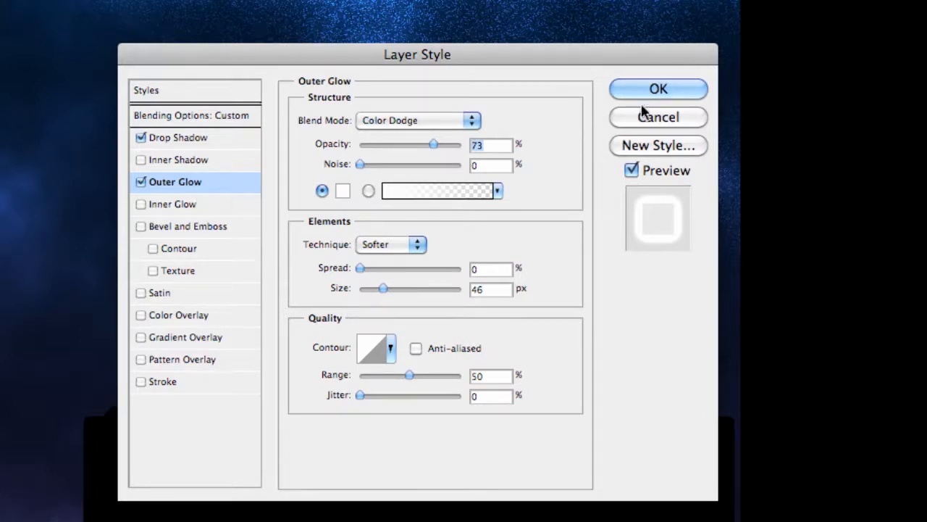
left_click(658, 89)
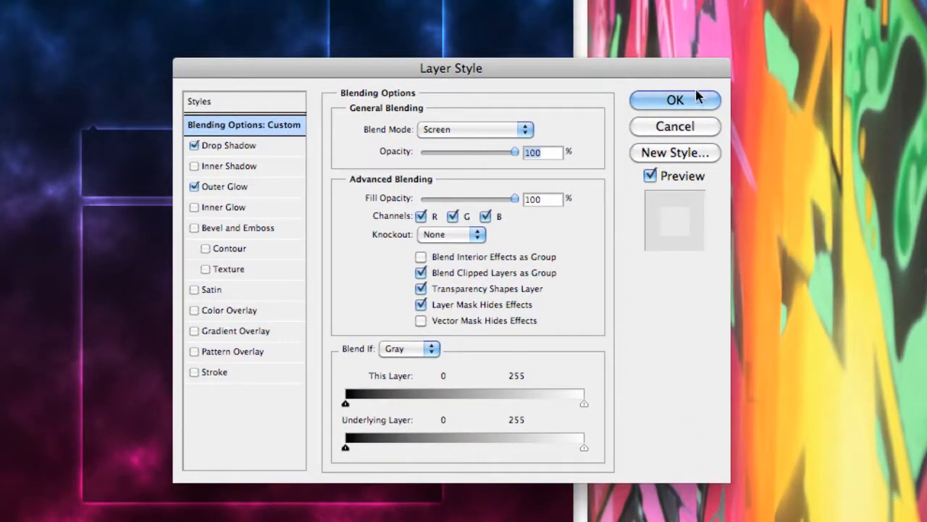
Apply the Screen, Drop Shadow and Outer Glow style to another box
left_click(675, 100)
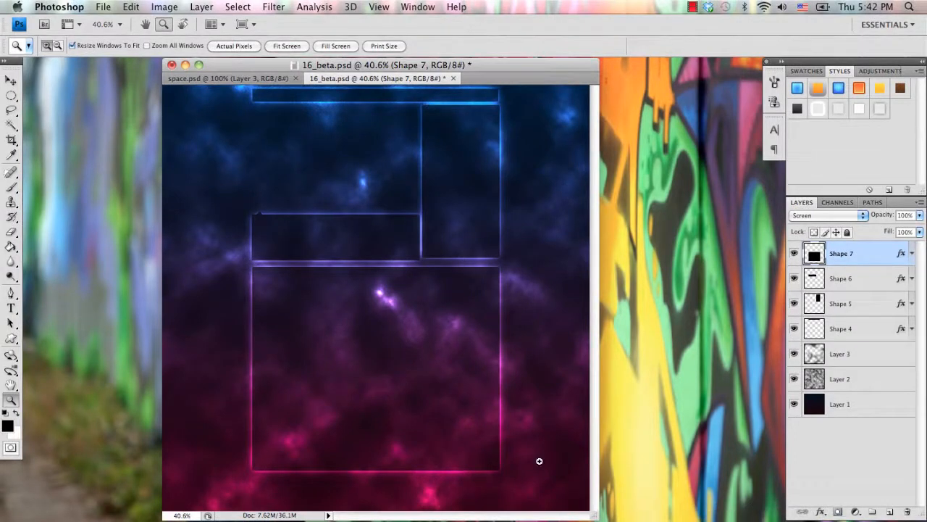
mouse_move(640, 280)
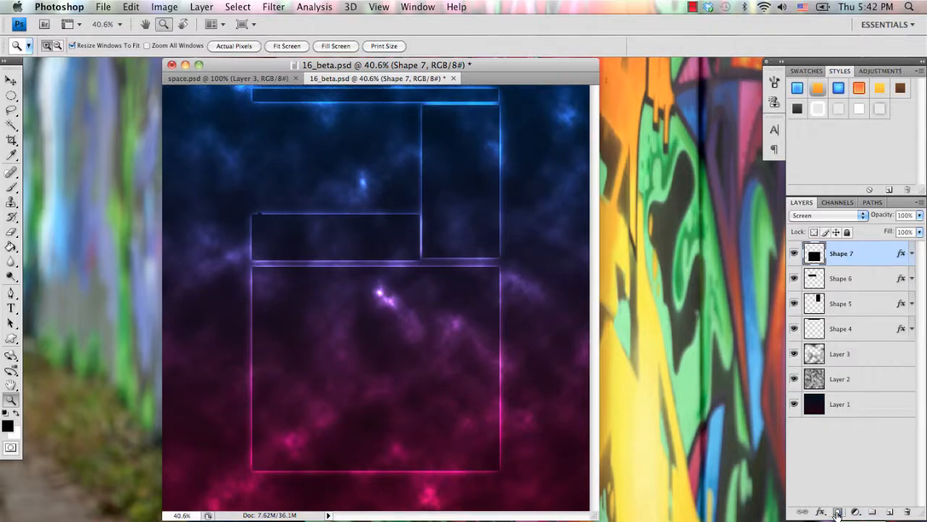
Add a mask to Shape 7 and select the Foreground to Transparent gradient
left_click(838, 511)
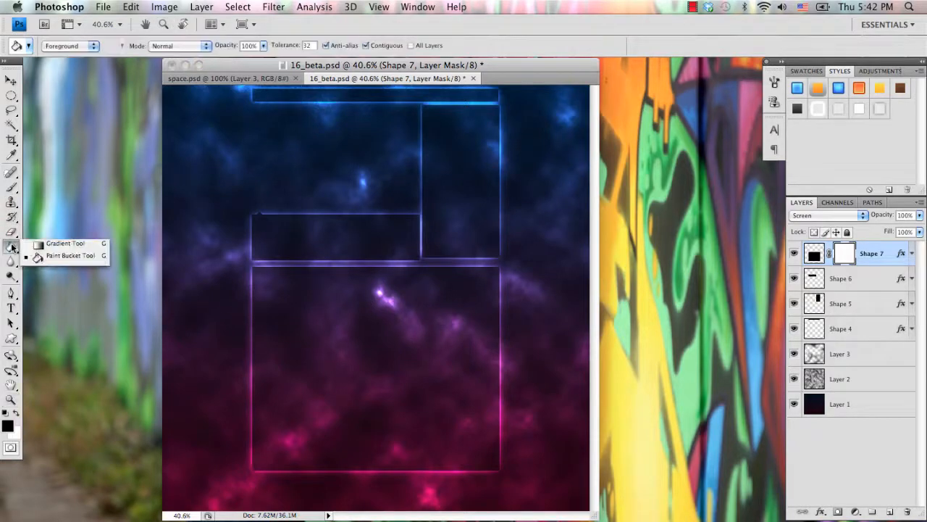
left_click(66, 243)
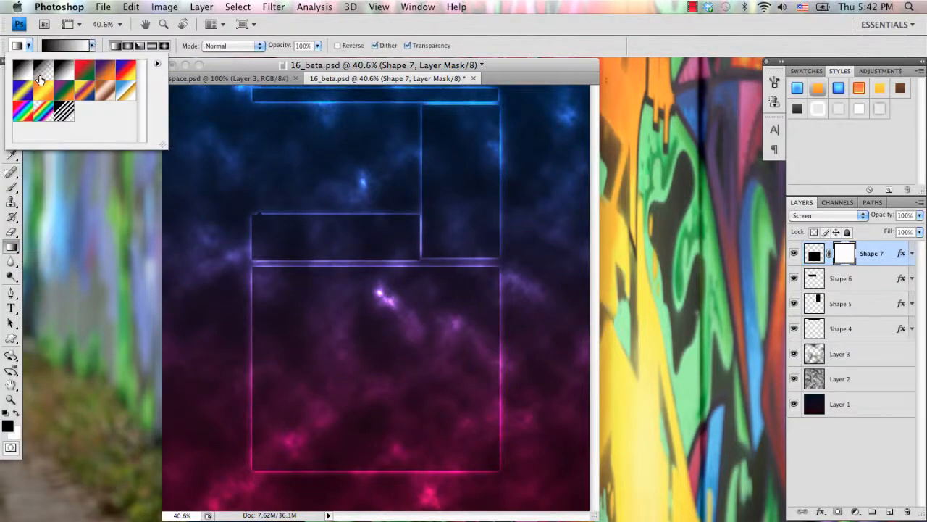
left_click(40, 80)
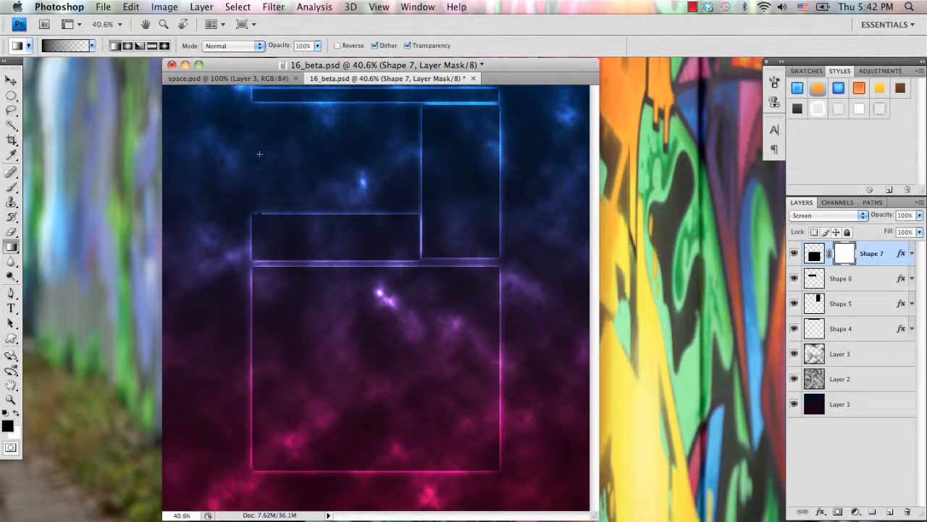
mouse_move(359, 404)
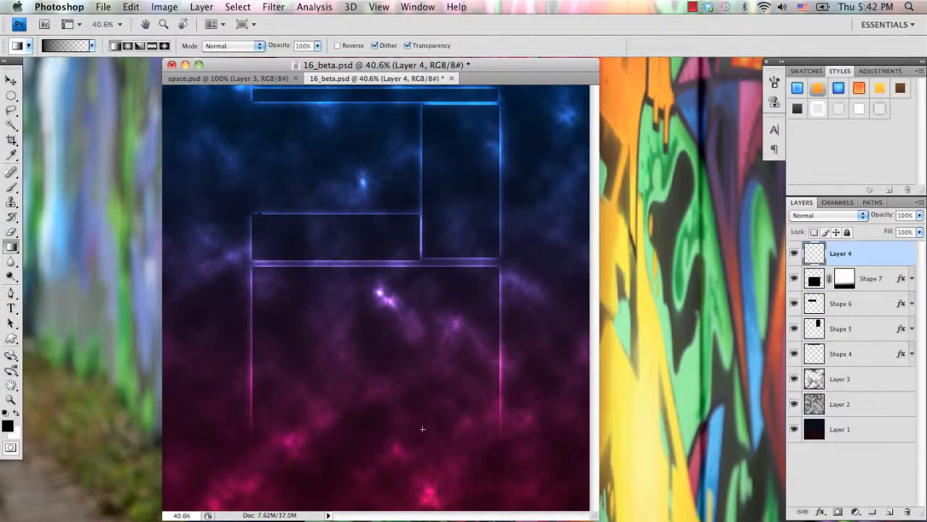
mouse_move(47, 66)
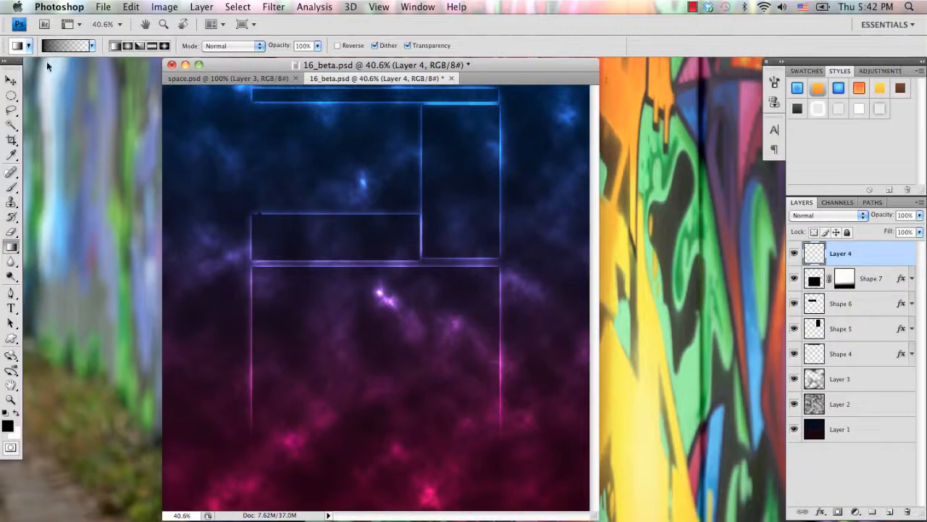
mouse_move(58, 188)
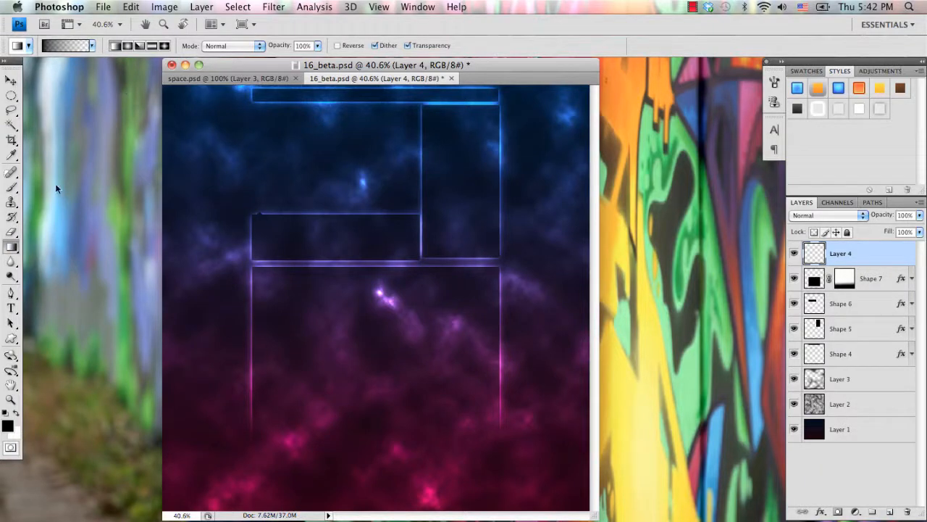
mouse_move(310, 505)
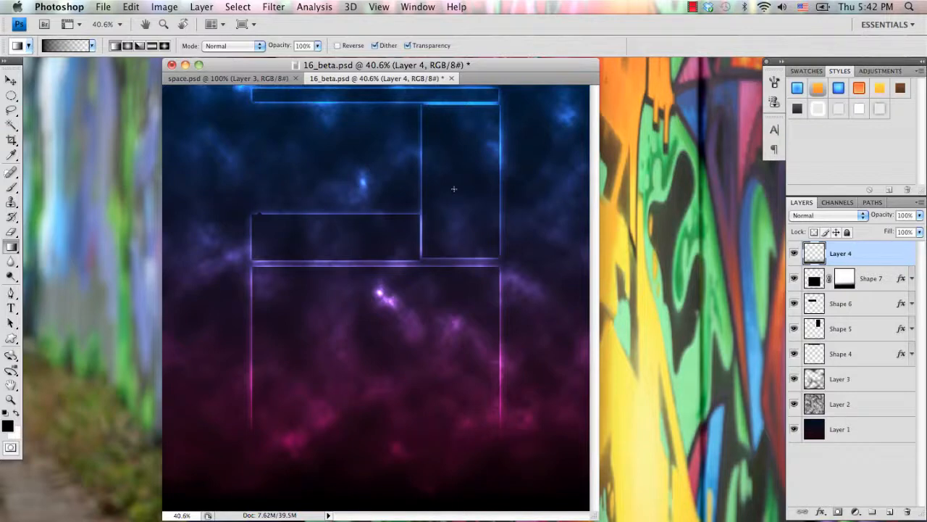
mouse_move(375, 178)
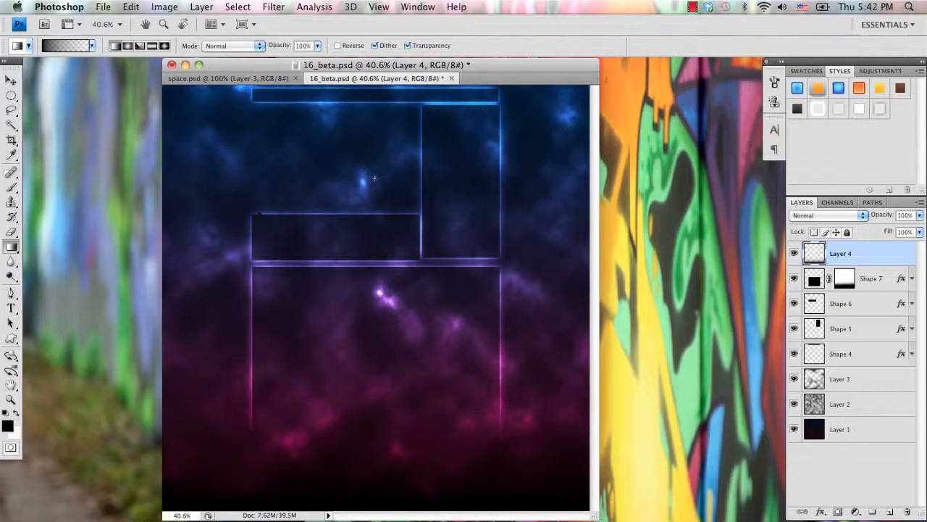